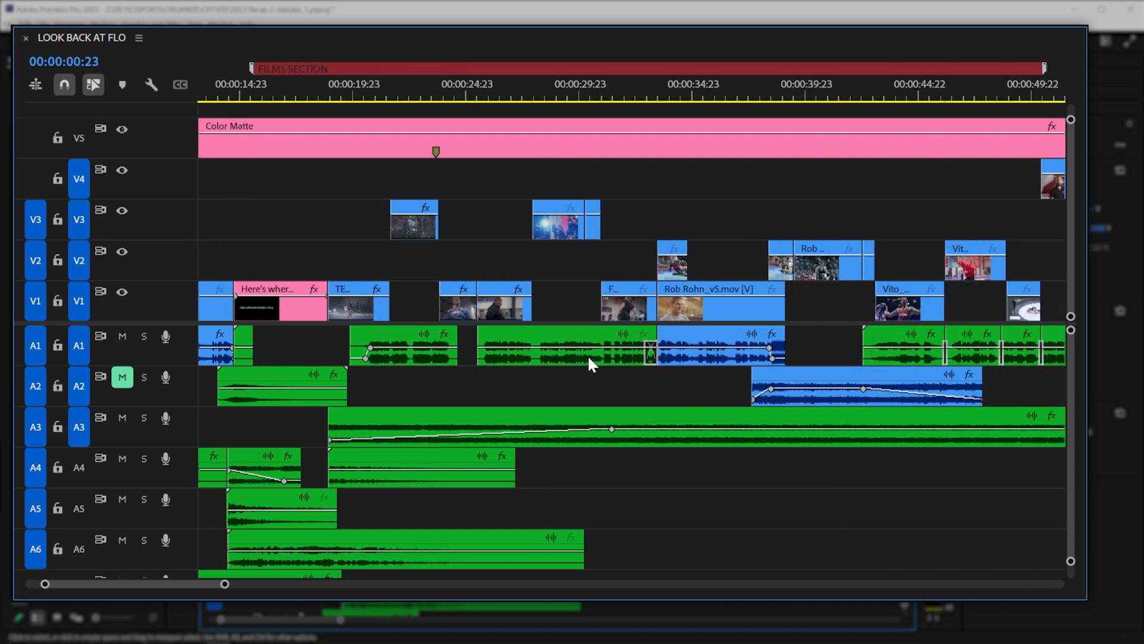
Bring up Simplify Sequence for the LOOK BACK AT FLO timeline from the Sequence menu
{"action": "scroll", "scroll_direction": "right", "scroll_amount": 3}
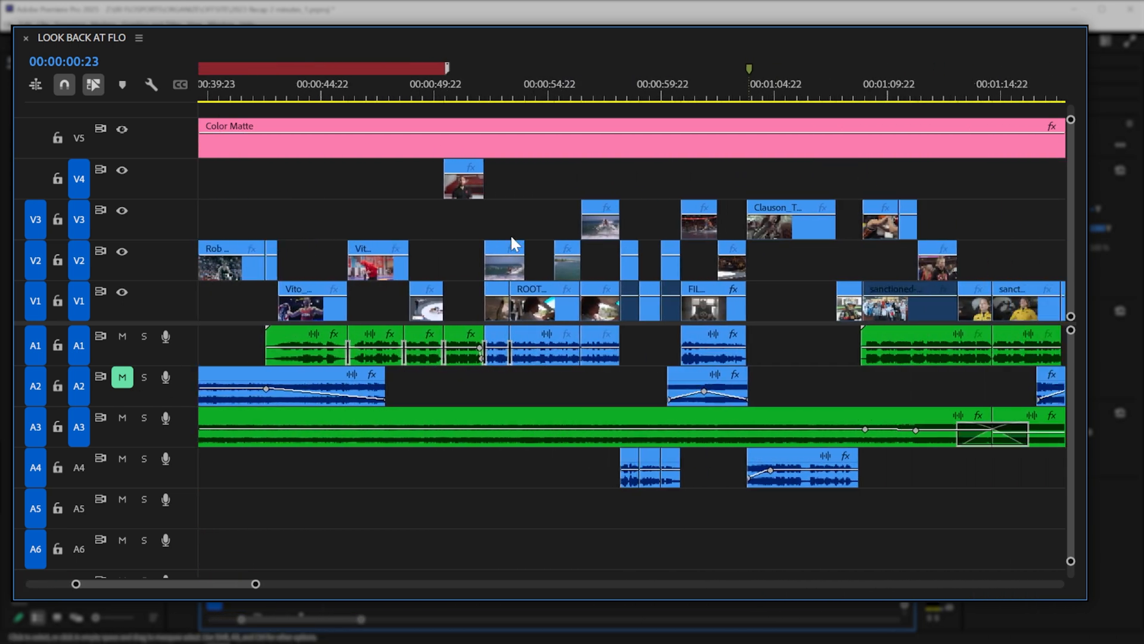
{"action": "scroll", "scroll_direction": "right", "scroll_amount": 3}
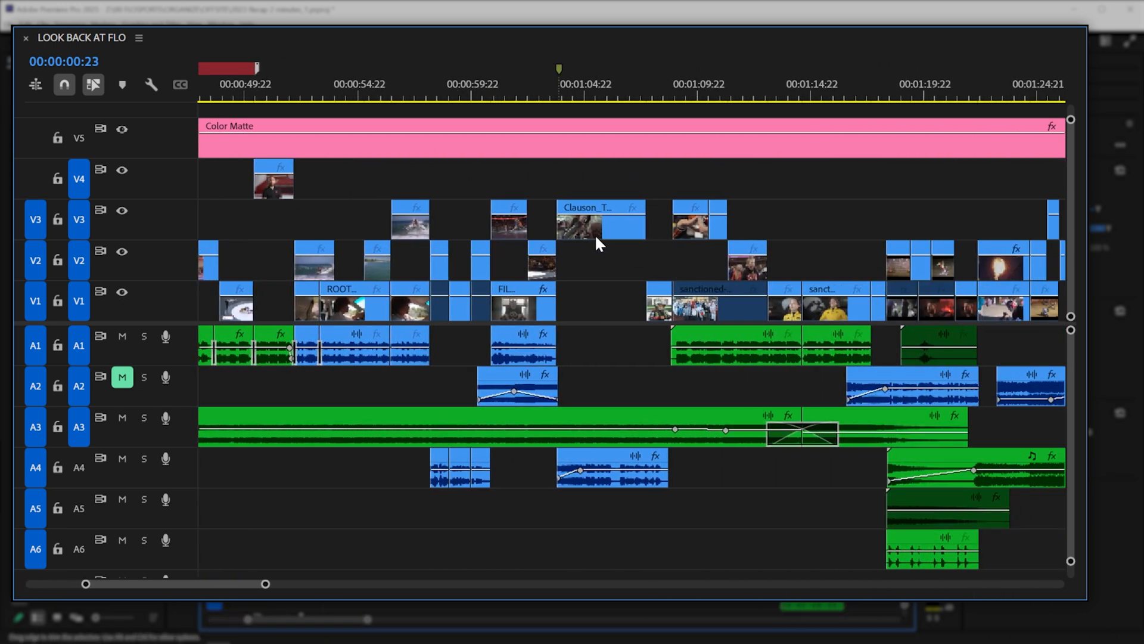
{"action": "scroll", "scroll_direction": "right", "scroll_amount": 3}
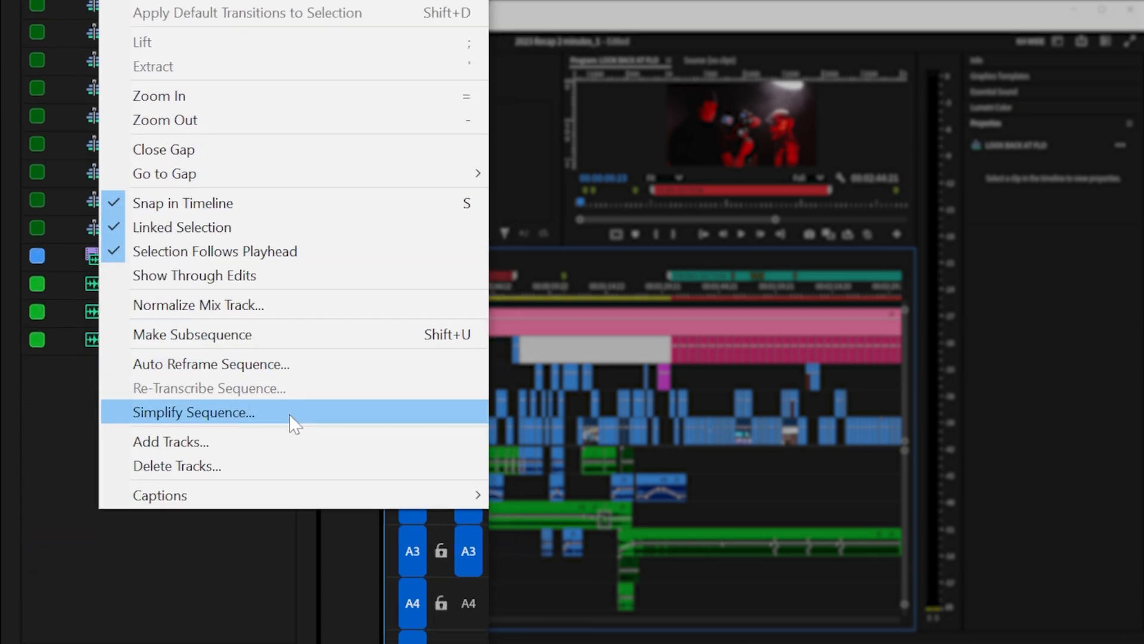
{"action": "left_click", "coordinate": [193, 411]}
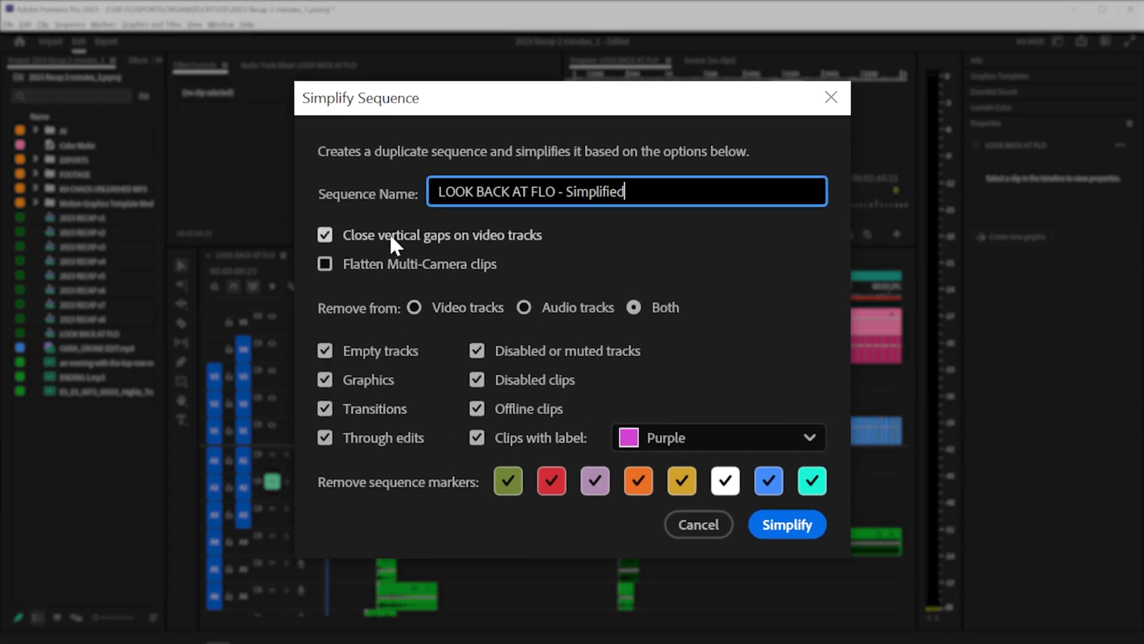
{"action": "mouse_move", "coordinate": [638, 248]}
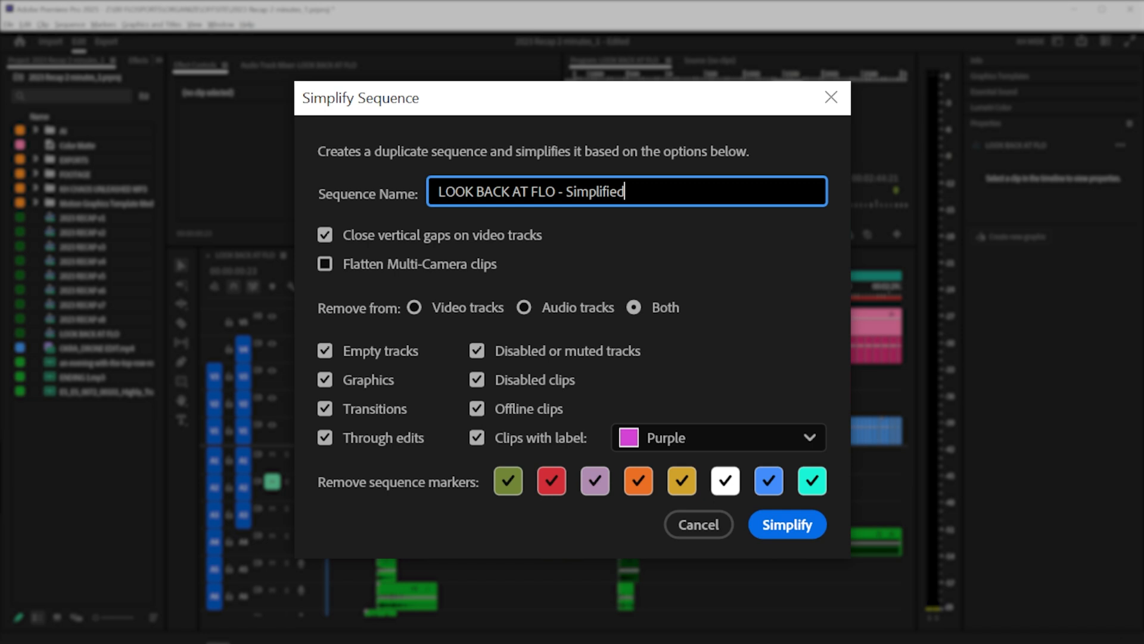
{"action": "mouse_move", "coordinate": [347, 281]}
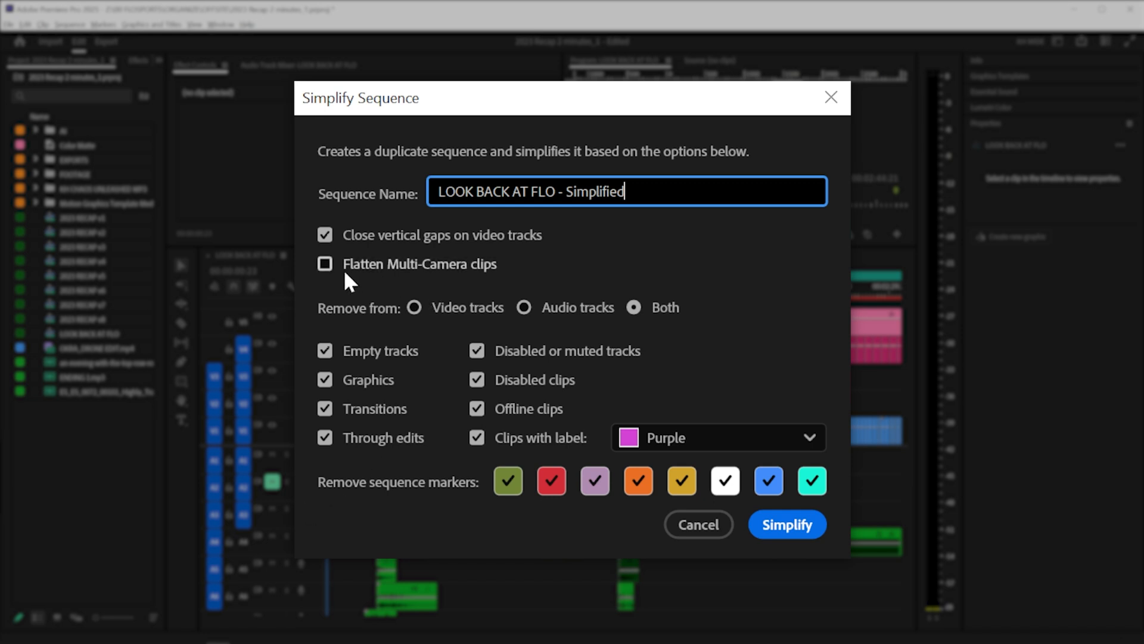
{"action": "mouse_move", "coordinate": [343, 327]}
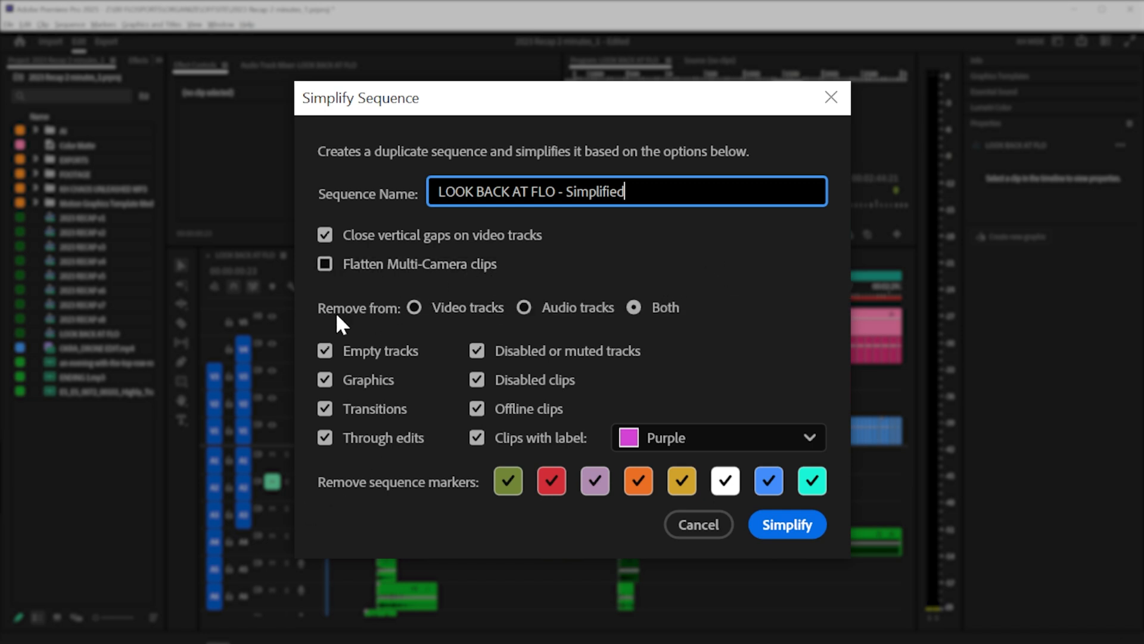
Keep the name and gap closing, remove from Both video and audio tracks, and simplify
{"action": "left_click", "coordinate": [414, 308]}
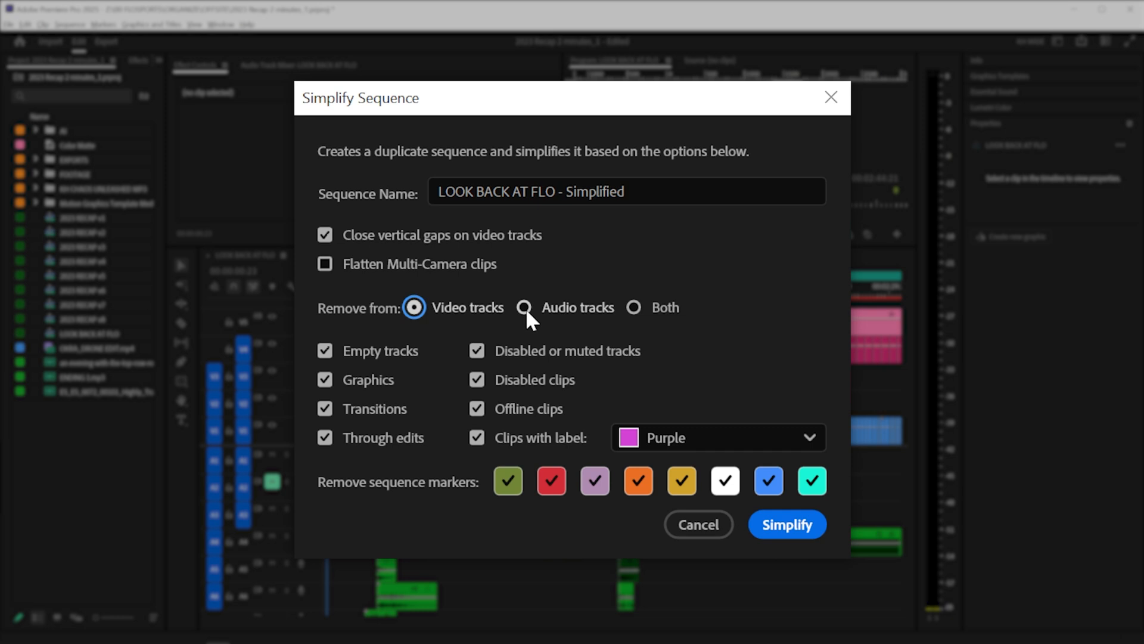
{"action": "left_click", "coordinate": [632, 308]}
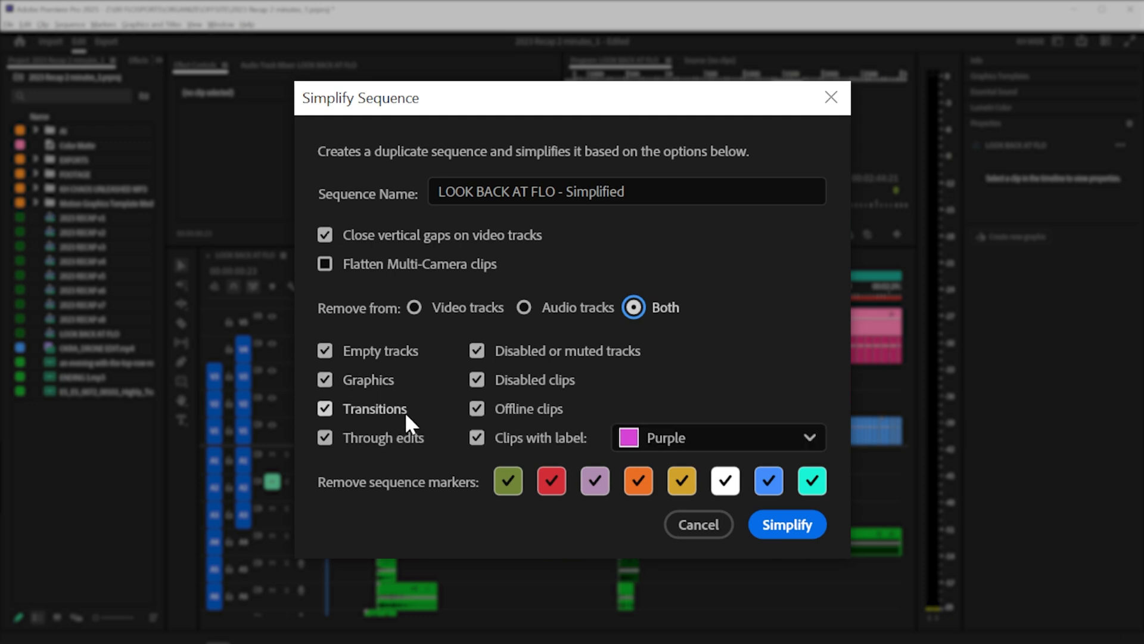
{"action": "mouse_move", "coordinate": [385, 437]}
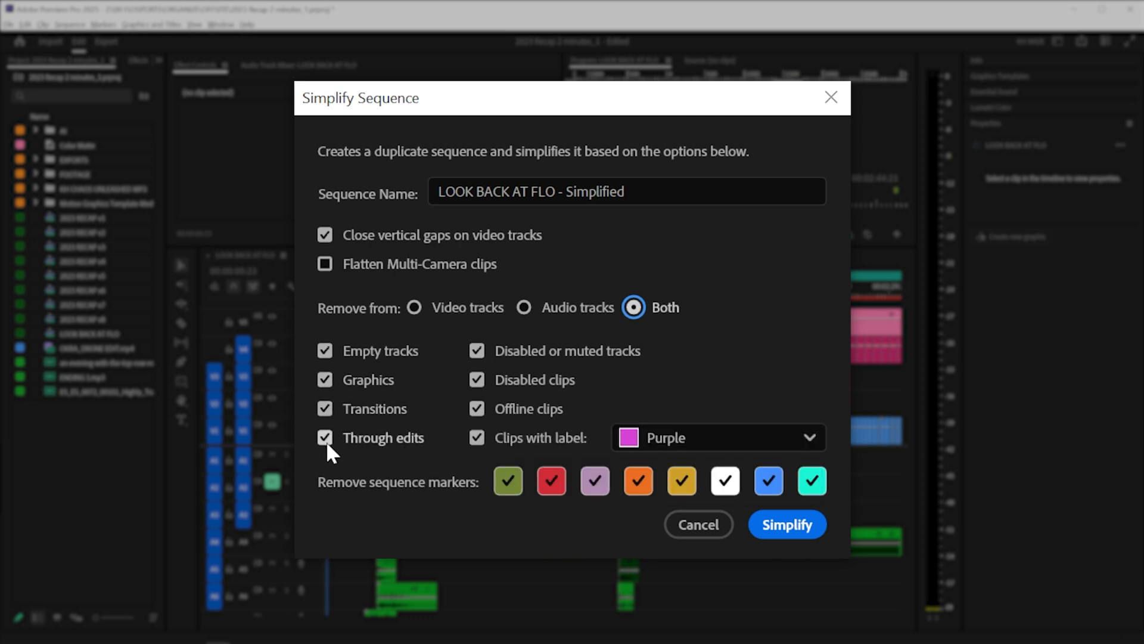
{"action": "mouse_move", "coordinate": [589, 420]}
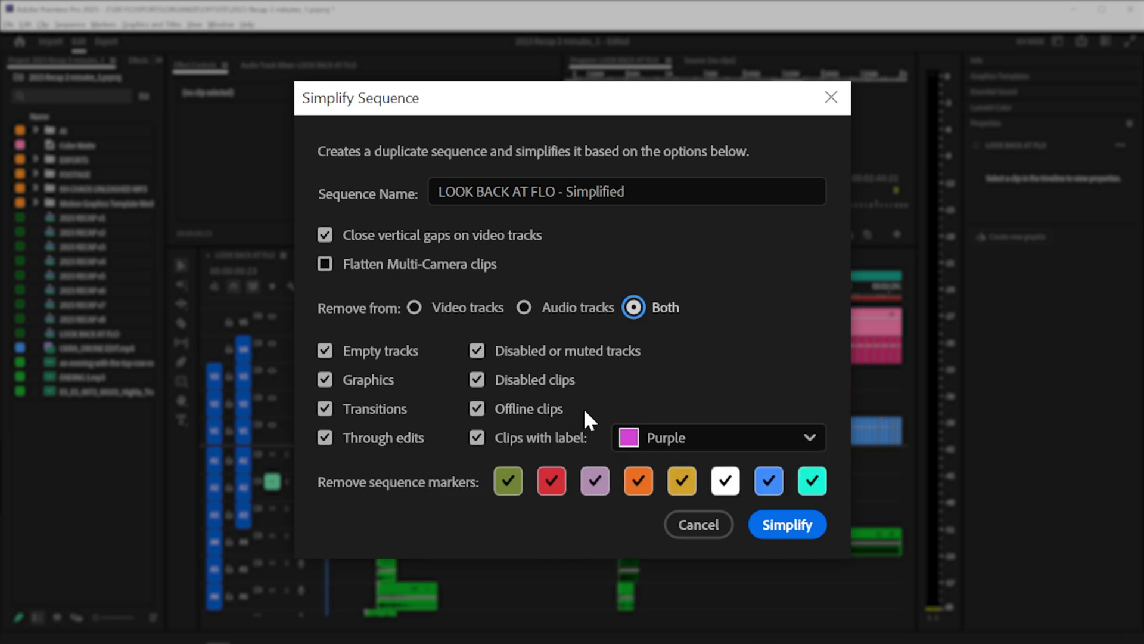
{"action": "left_click", "coordinate": [551, 481]}
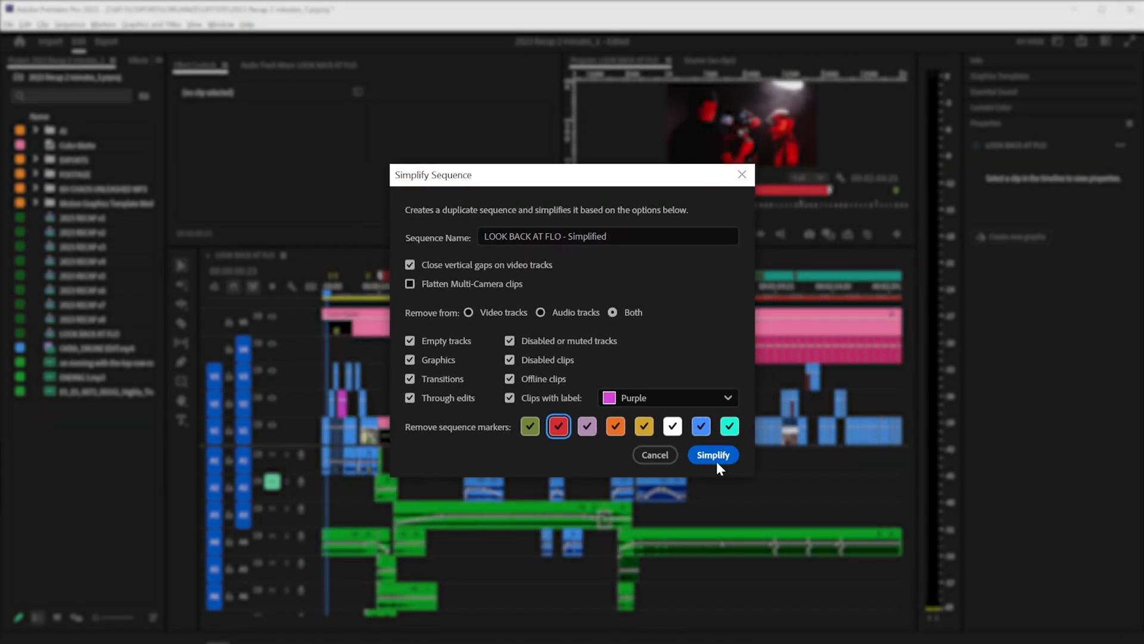
{"action": "left_click", "coordinate": [712, 454]}
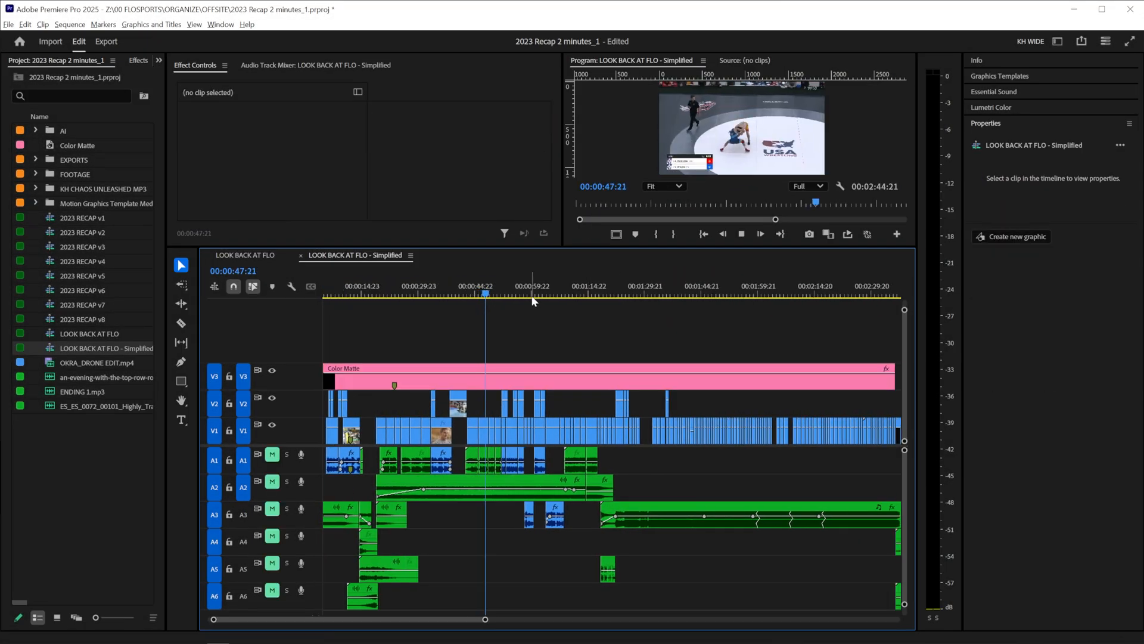
Move the playhead to a later moment in the Simplified timeline to review the closed gaps
{"action": "left_click", "coordinate": [492, 294]}
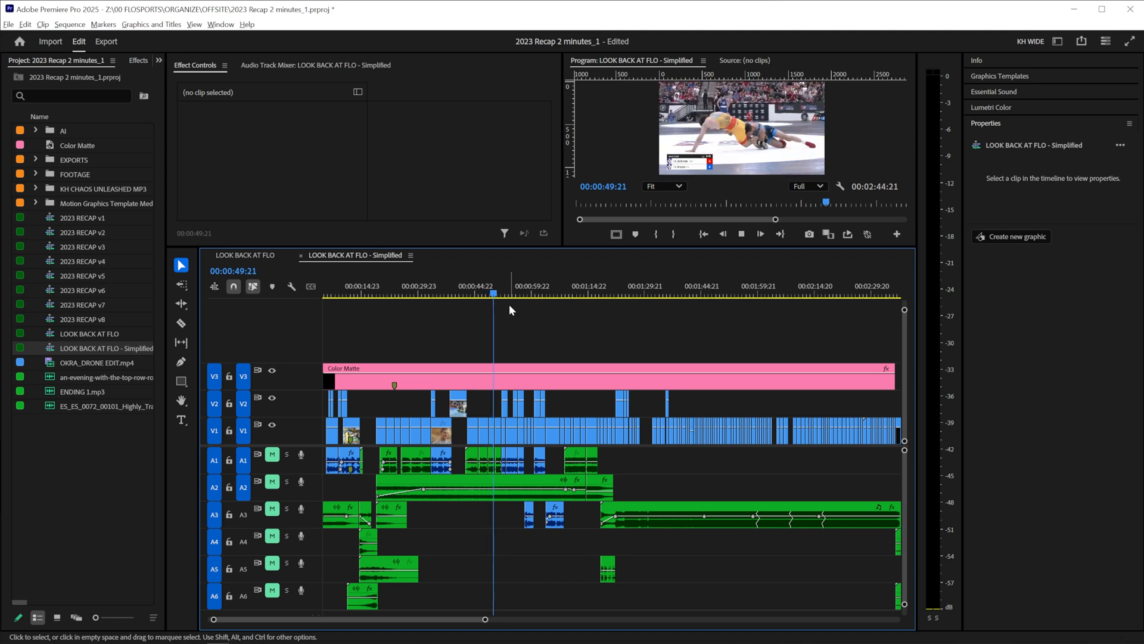